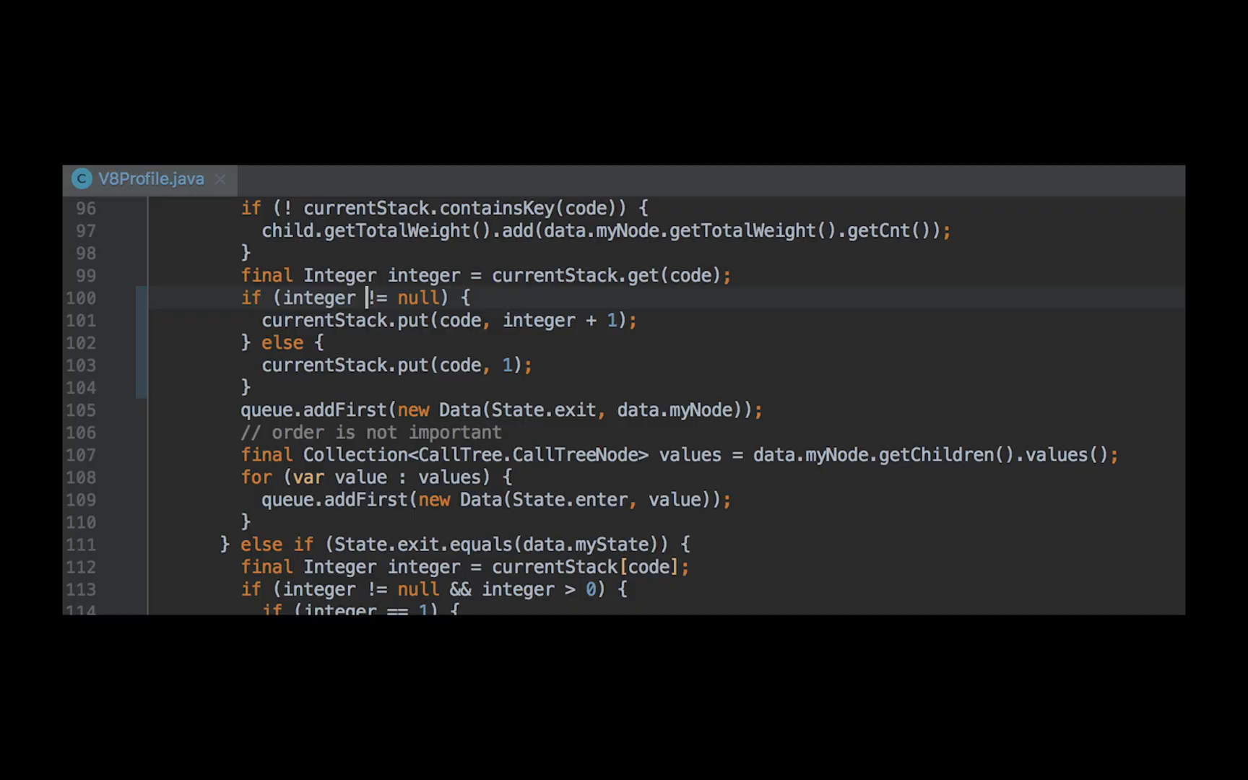
pyautogui.click(178, 294)
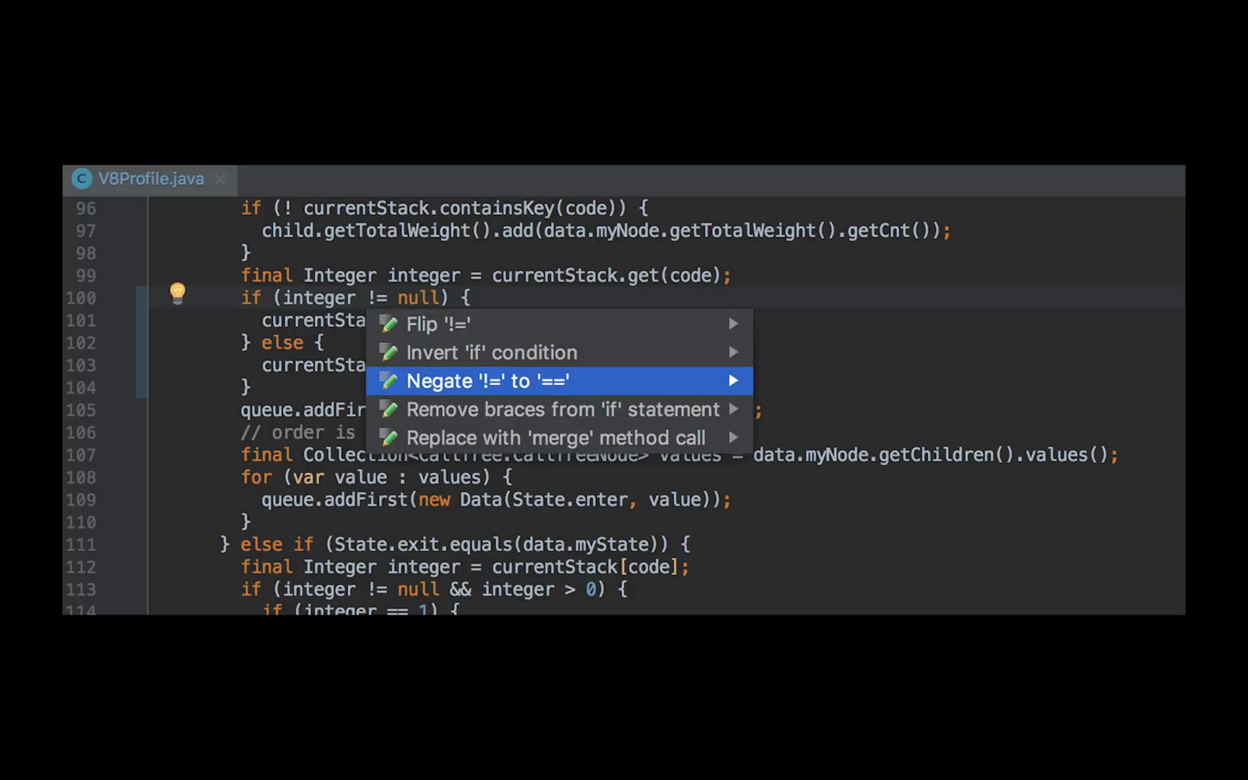
pyautogui.press('Escape')
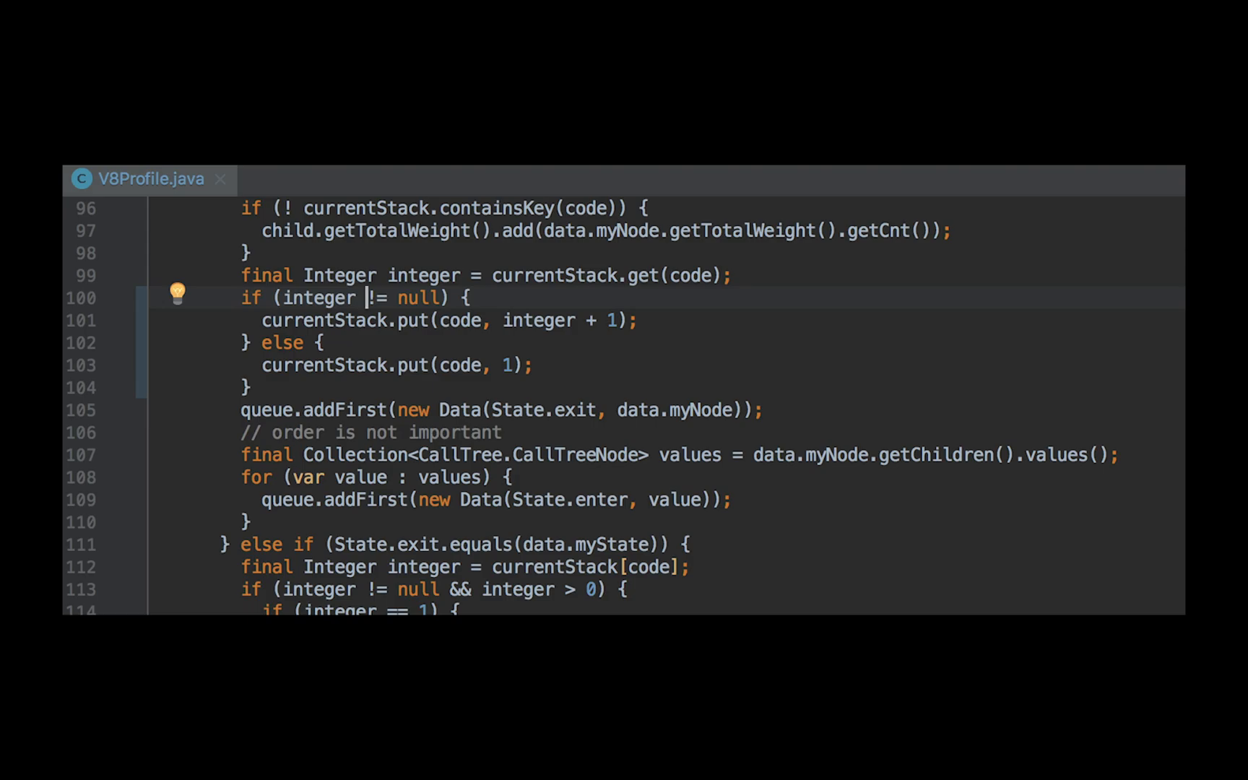